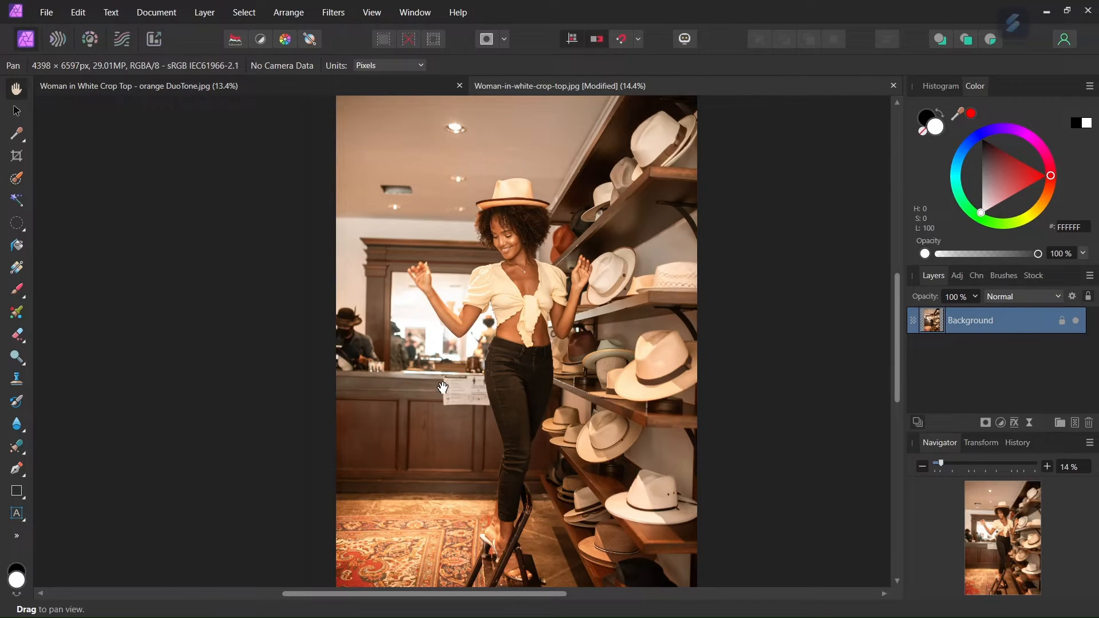
mouse_move(410, 241)
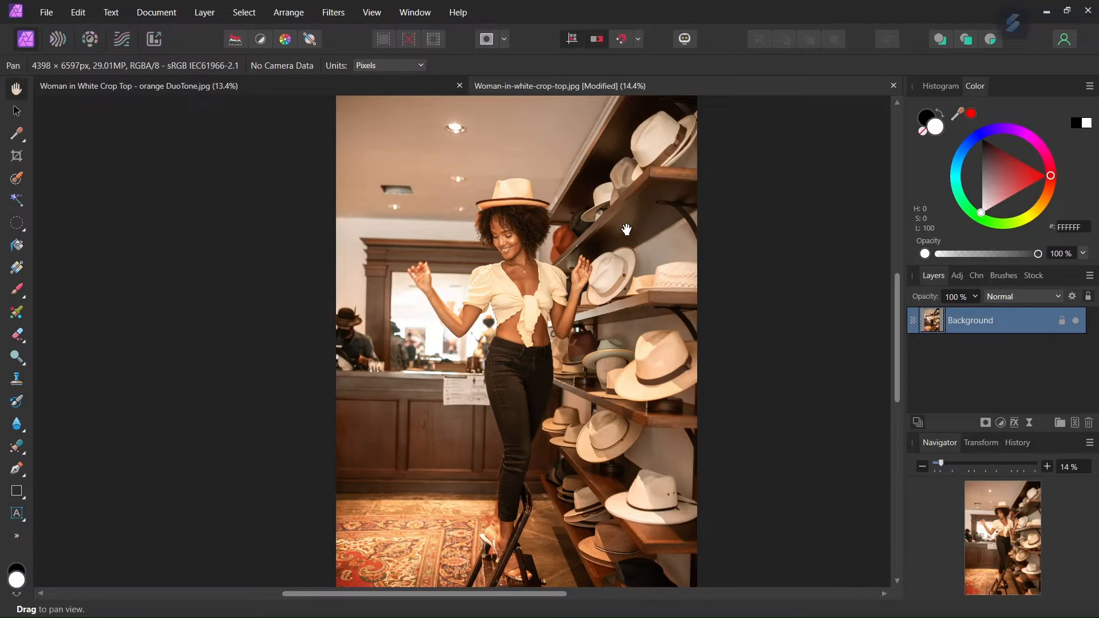
mouse_move(903, 366)
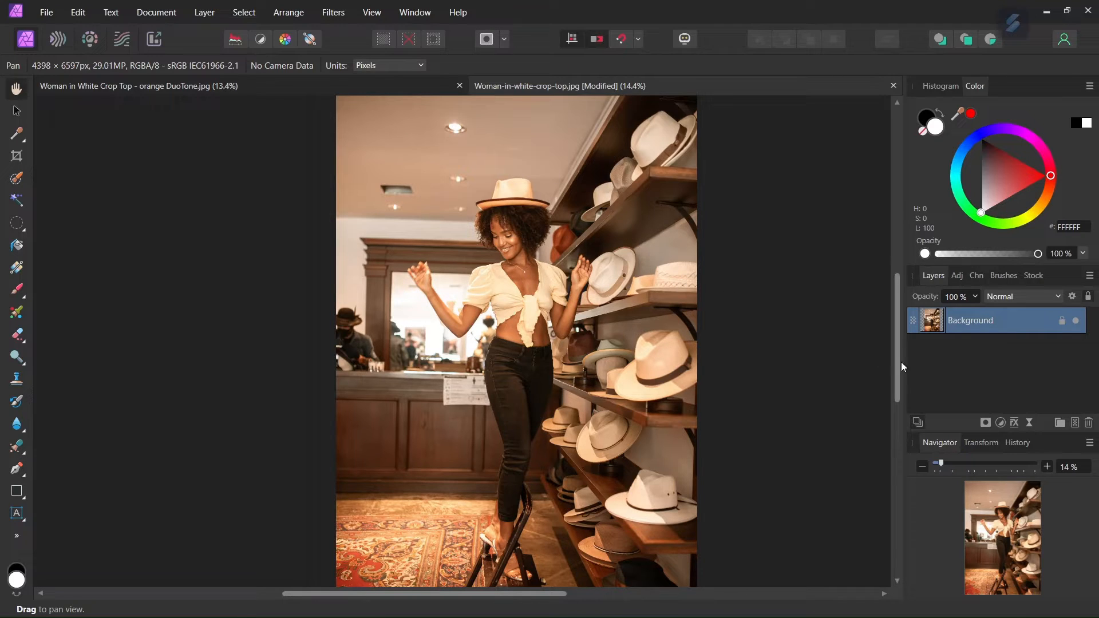
Add a Gradient Map adjustment layer and reverse its gradient so blue maps to shadows.
left_click(1001, 422)
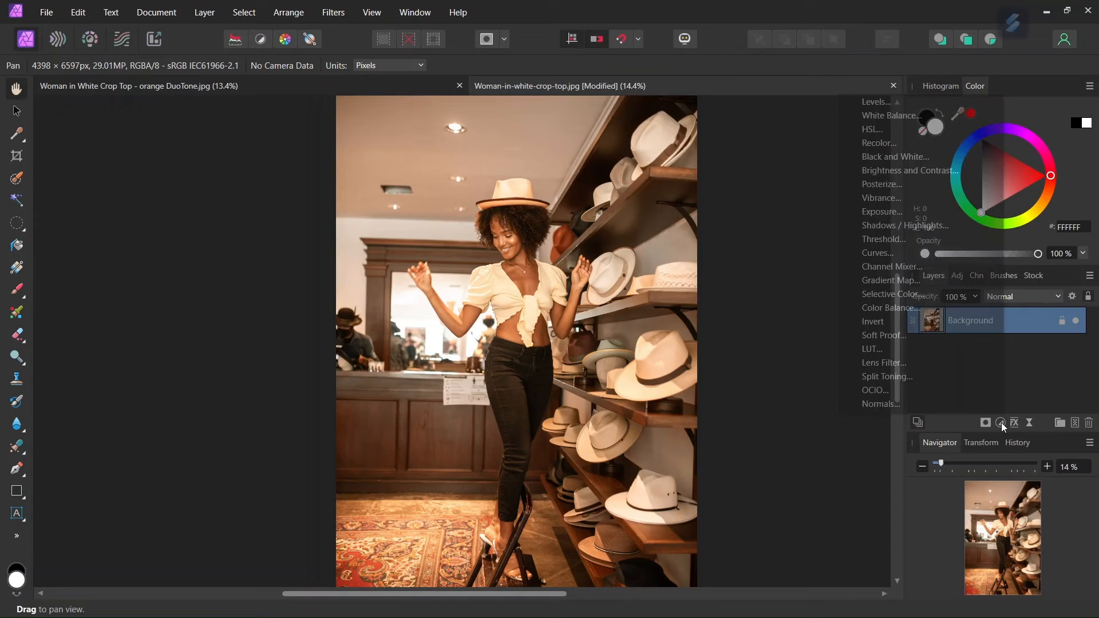
left_click(889, 279)
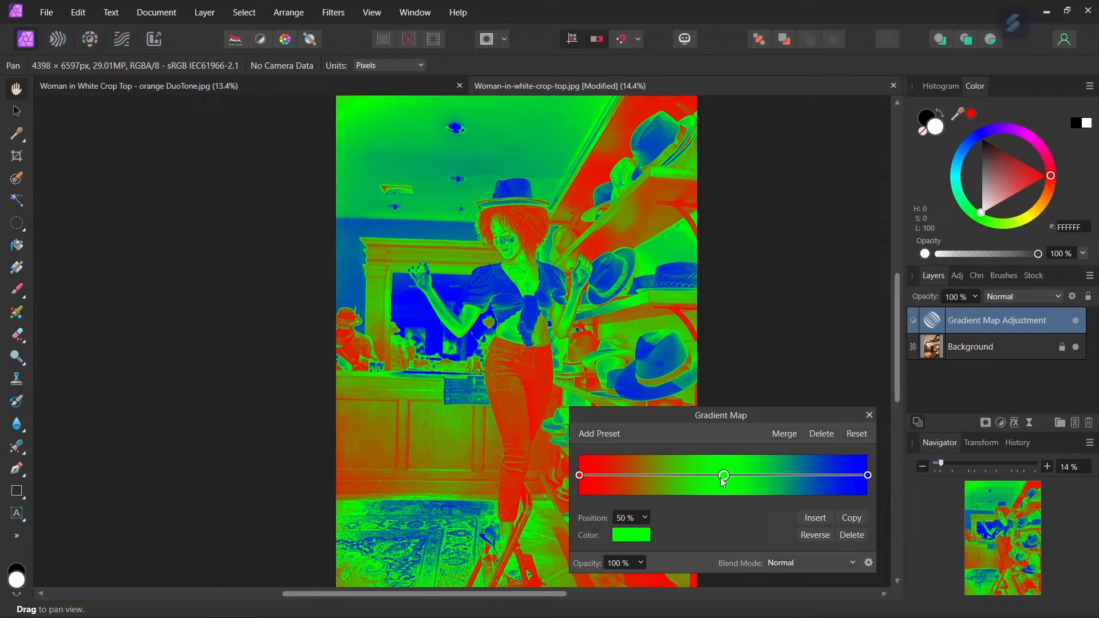
mouse_move(743, 480)
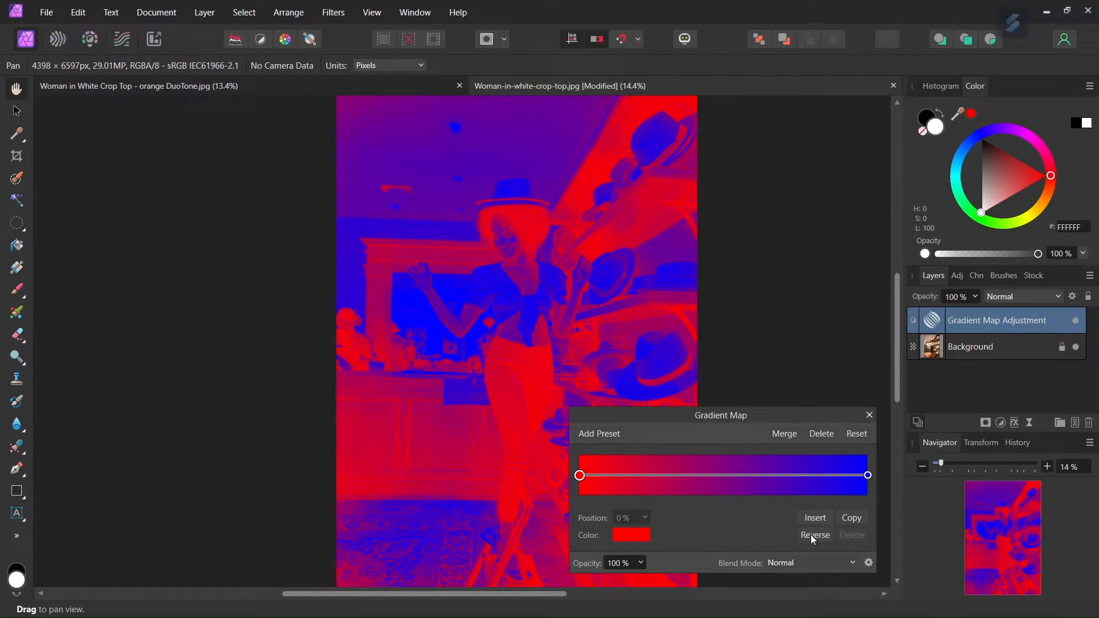
left_click(815, 534)
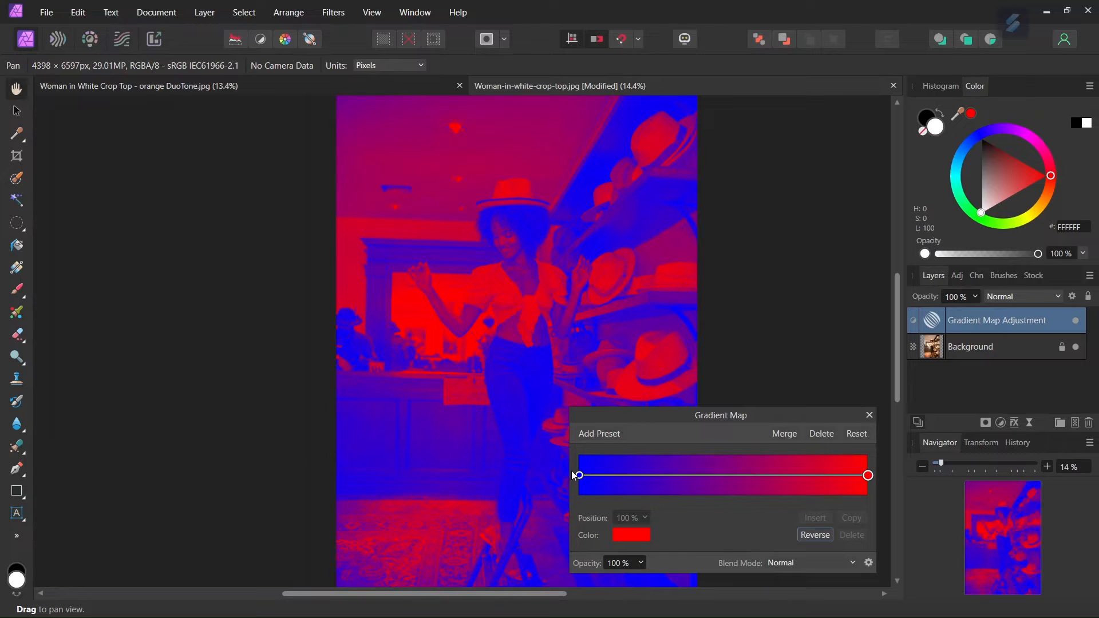
Darken the left gradient stop from bright blue to deep navy.
left_click(578, 475)
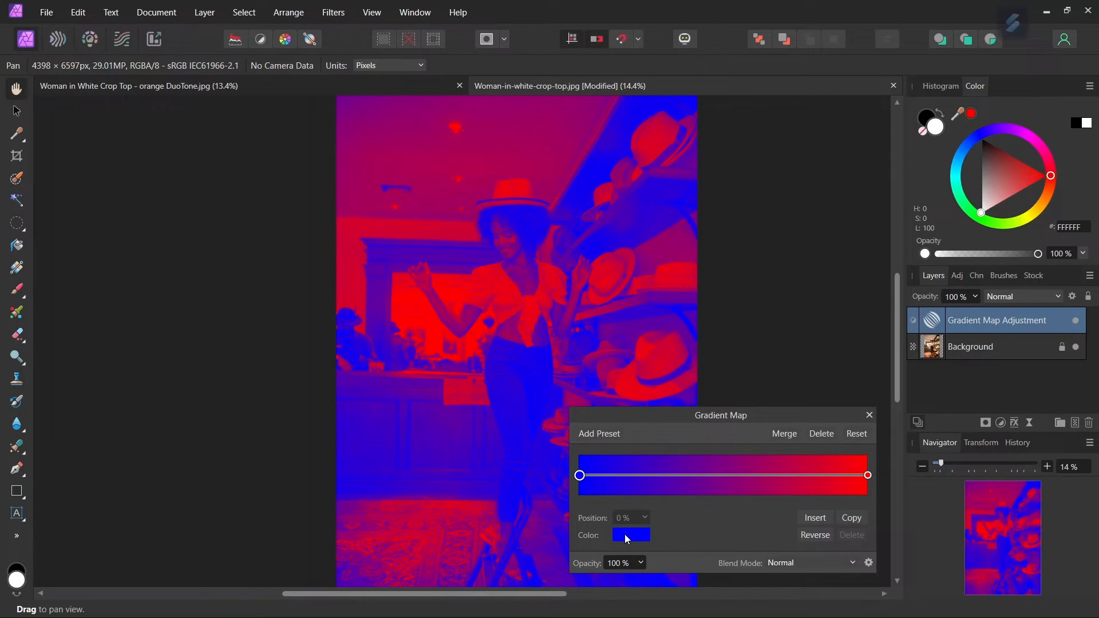
left_click(630, 534)
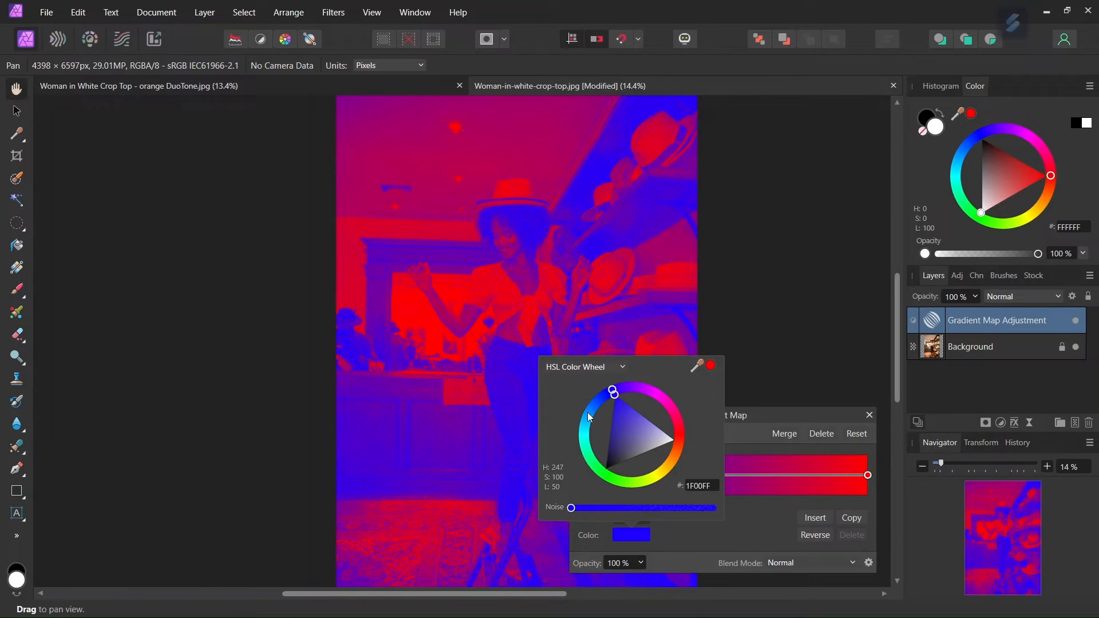
left_click_drag(613, 393, 610, 428)
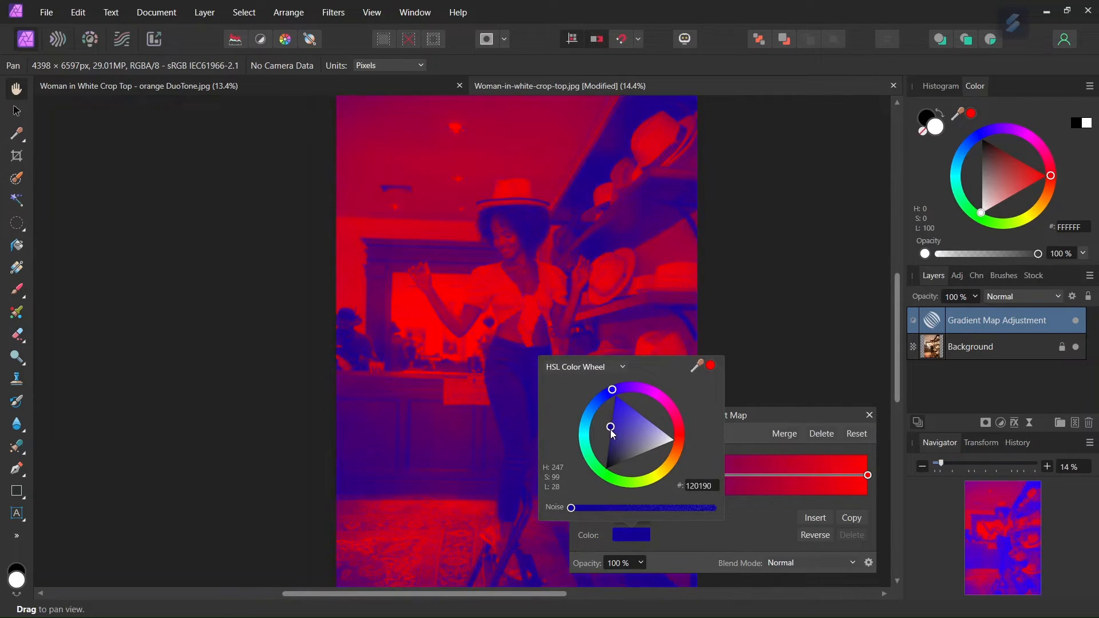
left_click_drag(610, 427, 609, 437)
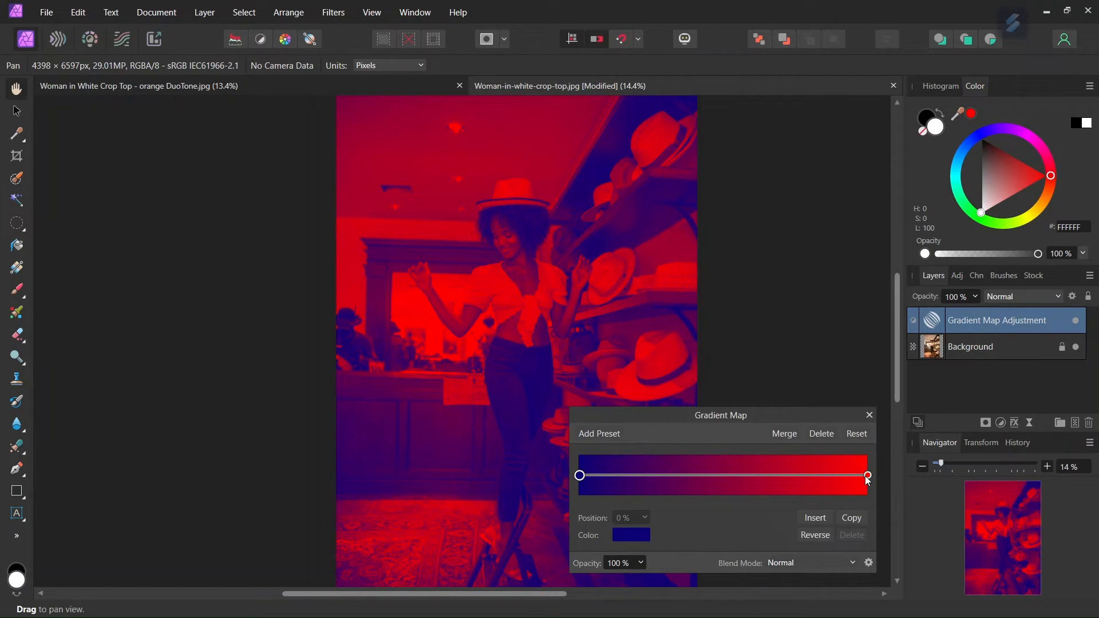
Recolour the right gradient stop from red to a warm light orange.
left_click(867, 475)
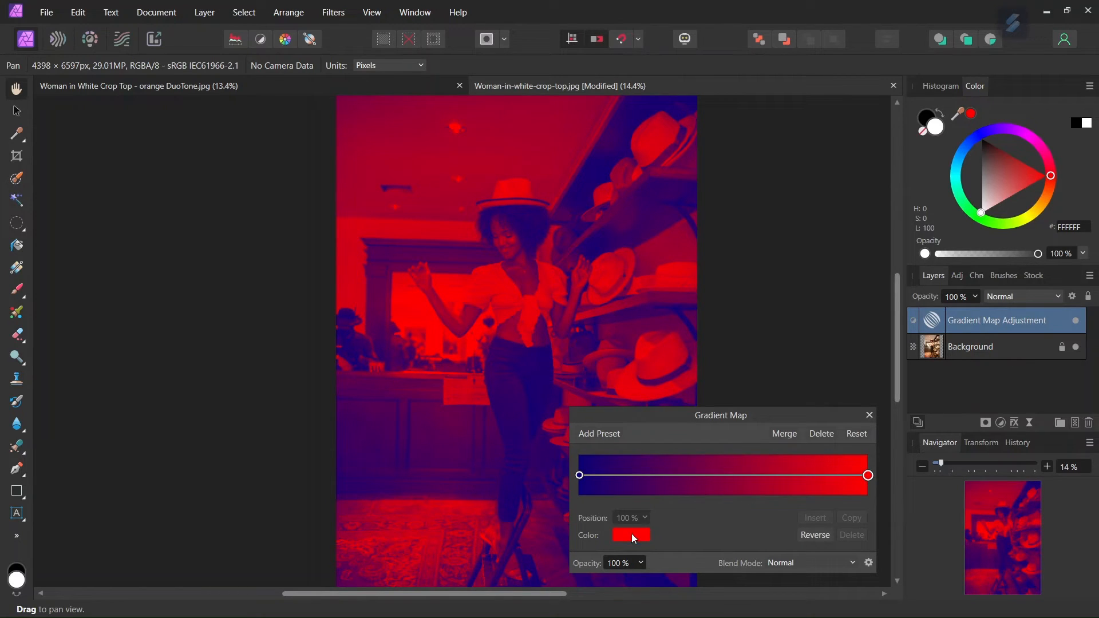
left_click(631, 535)
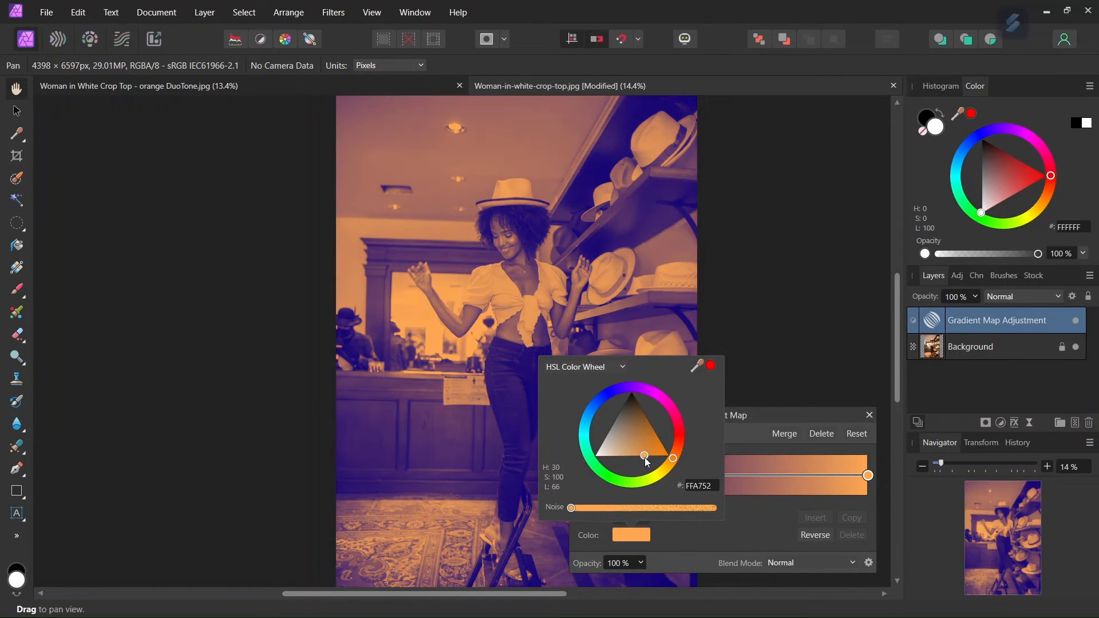
left_click_drag(671, 458, 645, 455)
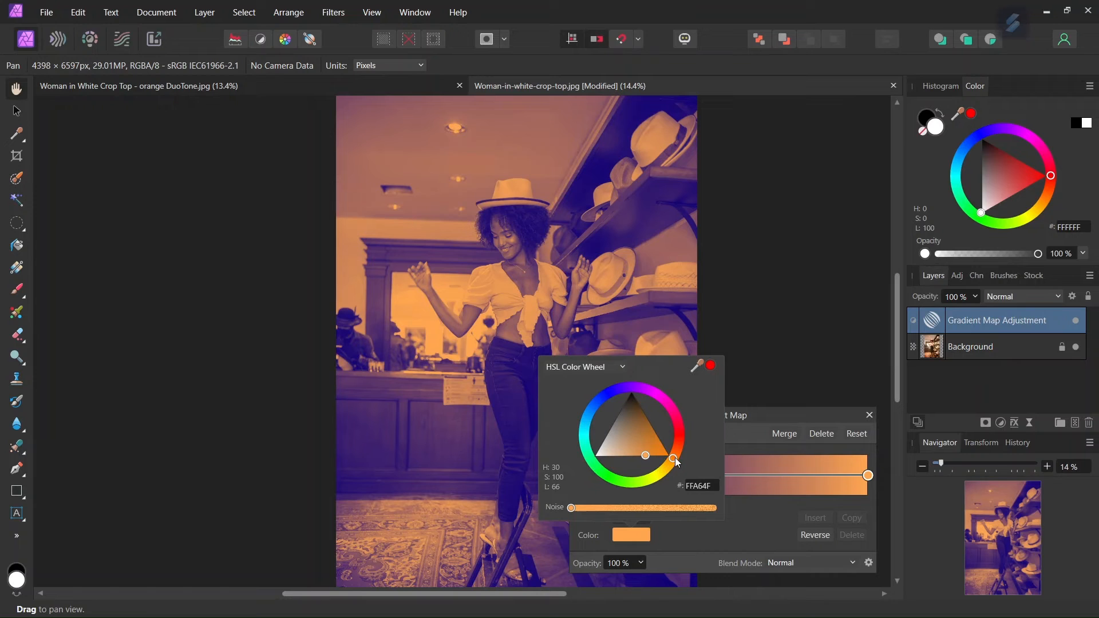
left_click_drag(674, 455, 673, 456)
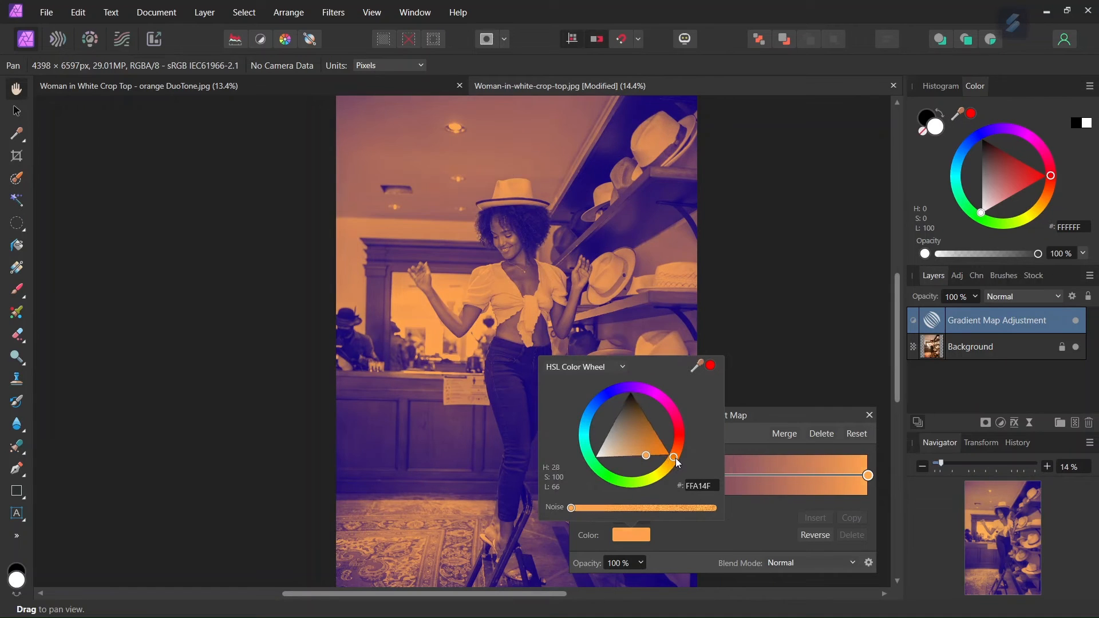
left_click_drag(674, 456, 673, 460)
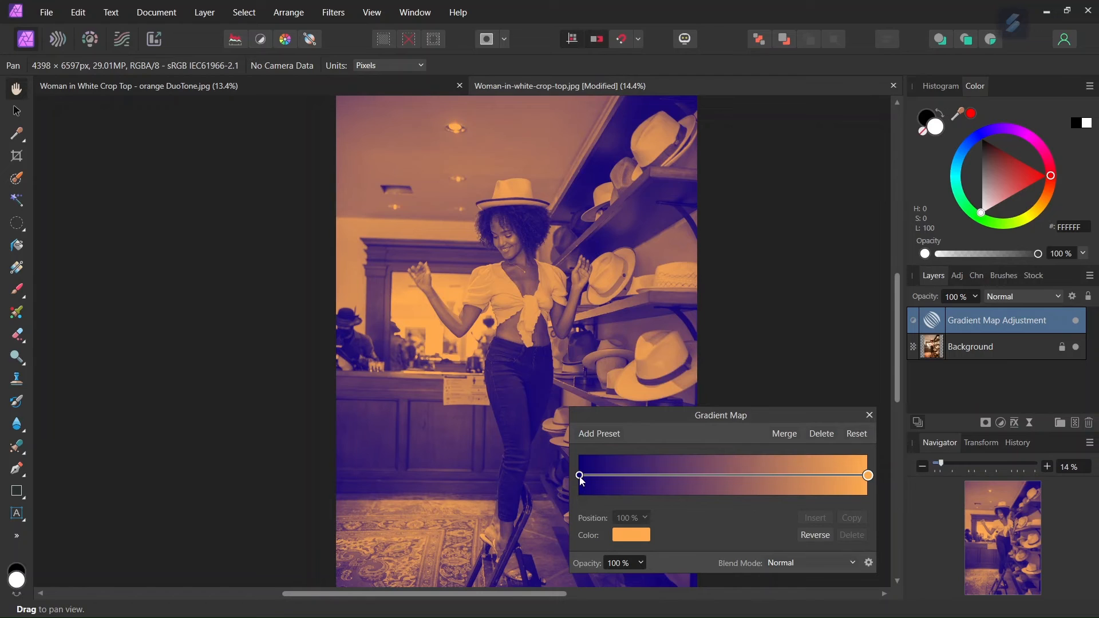
Dismiss the Gradient Map settings, leaving the navy-to-orange duotone applied.
left_click(630, 535)
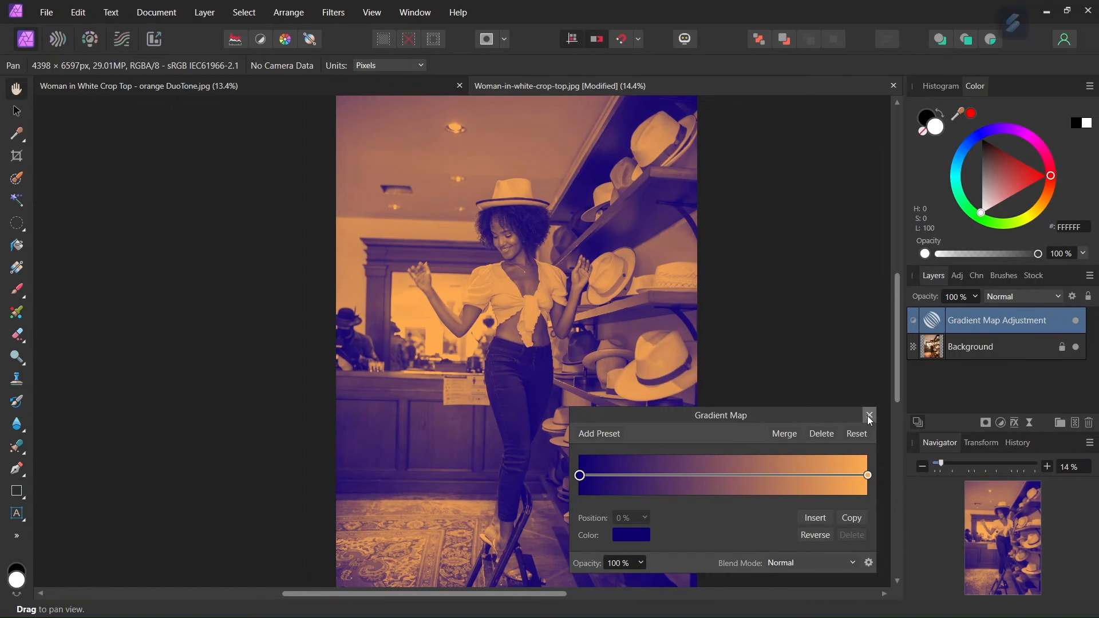
left_click(868, 415)
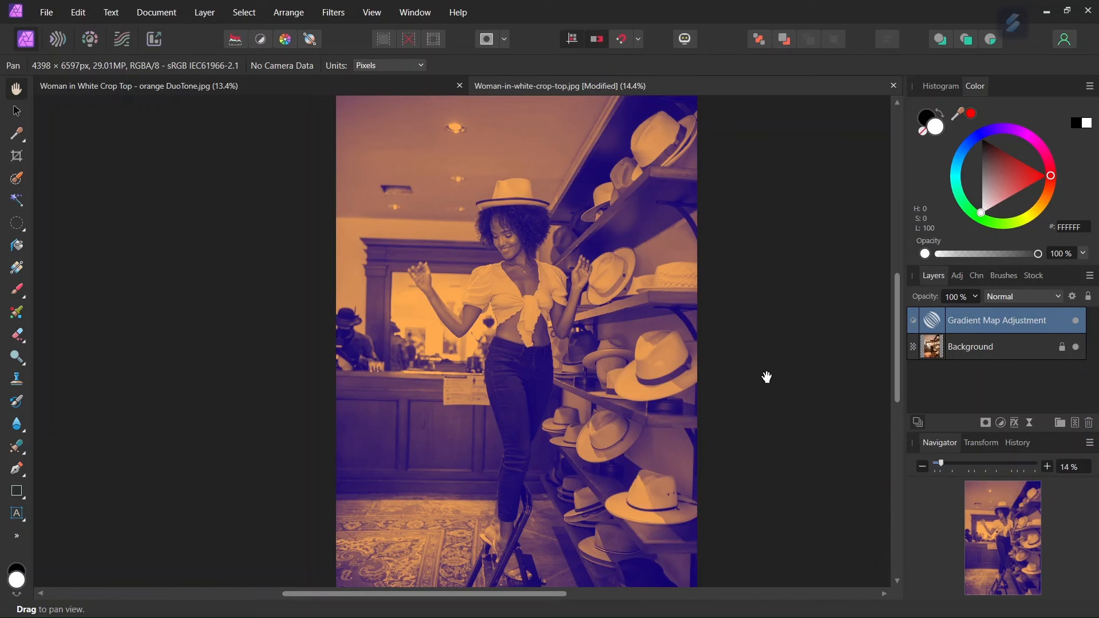